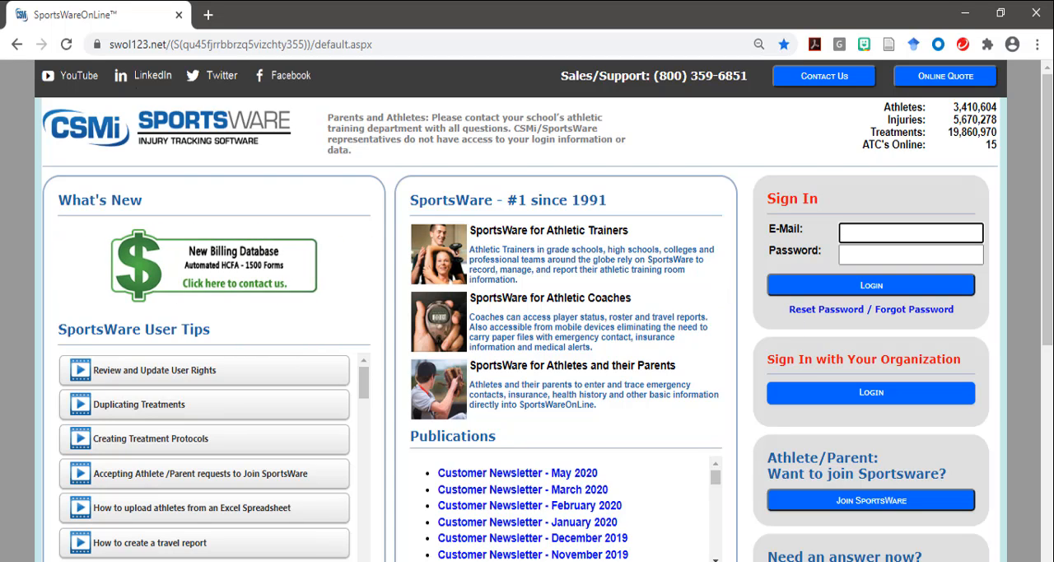
Enter the athlete's credentials and sign in to the Athlete's Portal dashboard
click(910, 232)
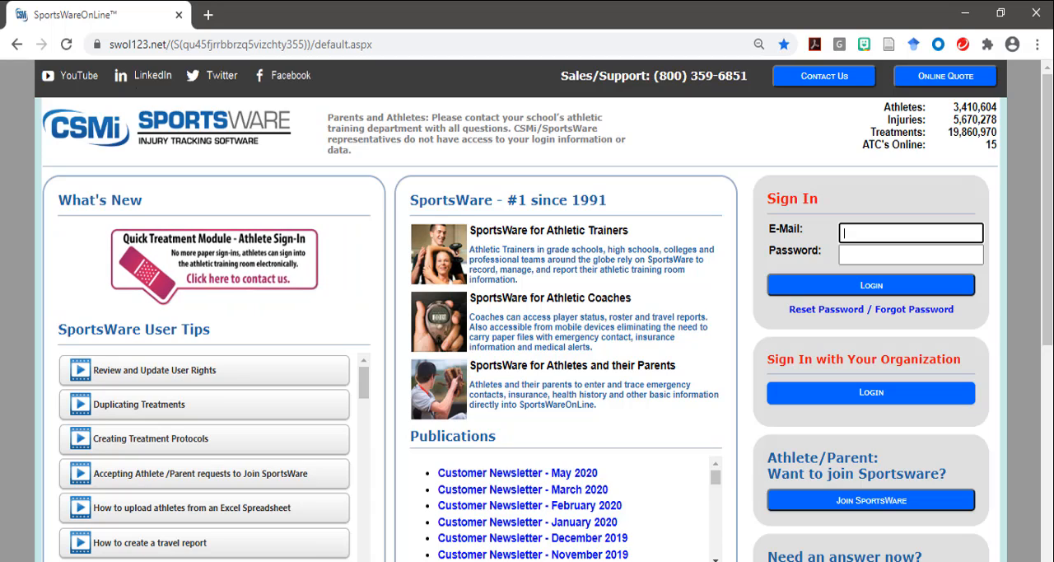
click(871, 284)
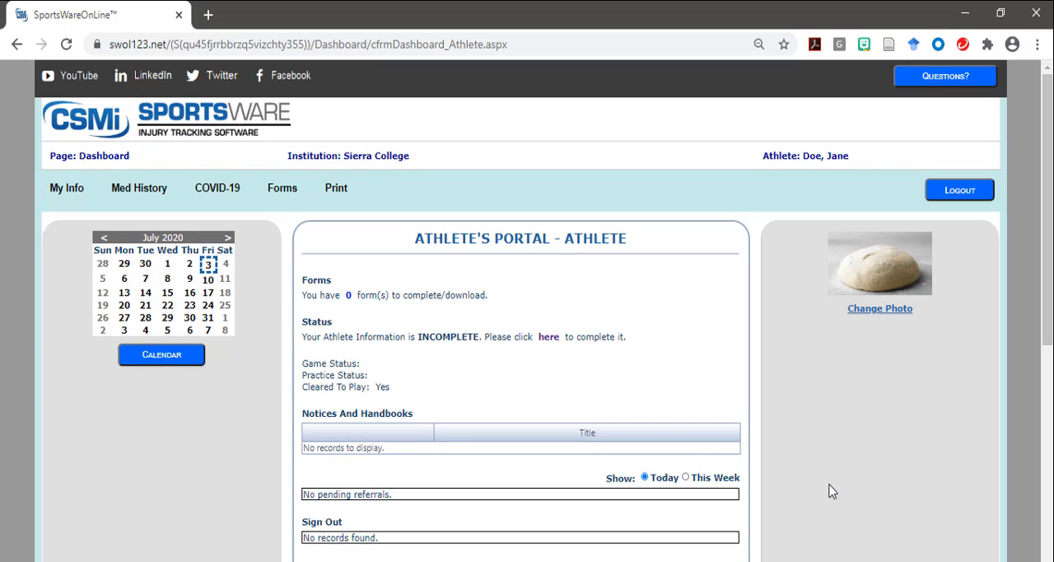
mouse_move(91, 450)
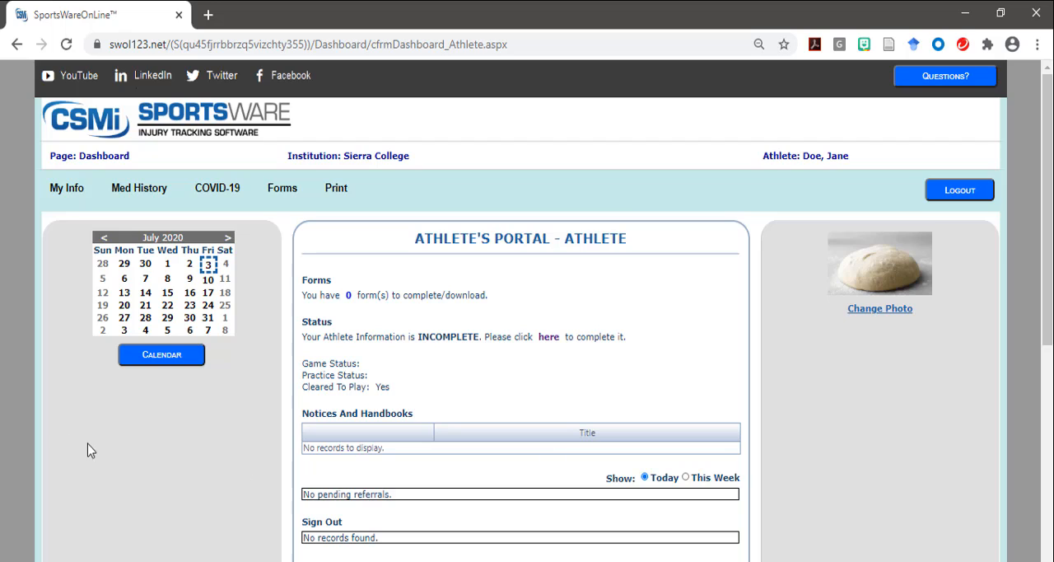
mouse_move(68, 240)
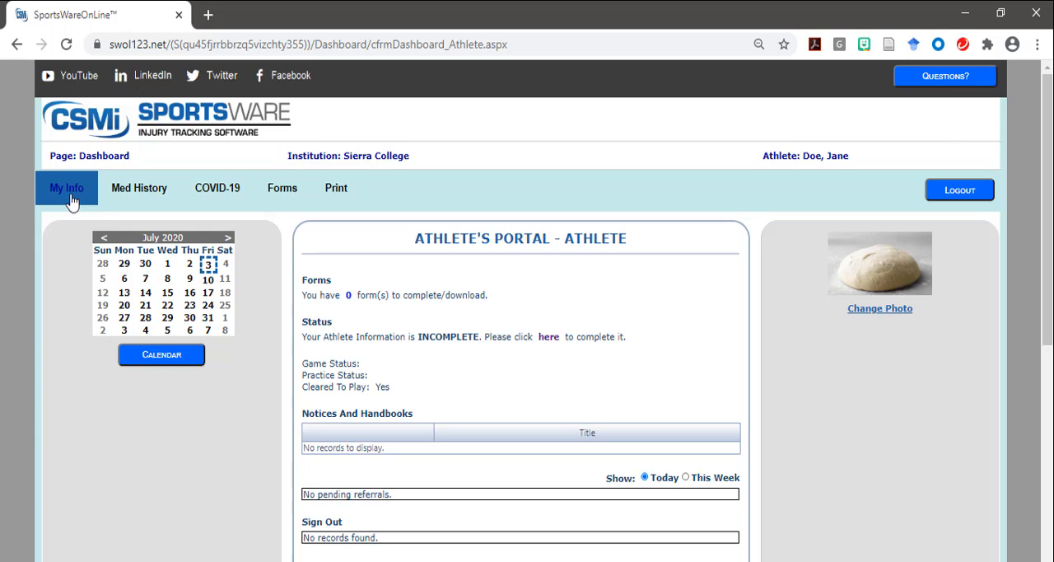
Go to My Info to view the athlete's general details (name, ID, class, gender, birth date)
click(65, 187)
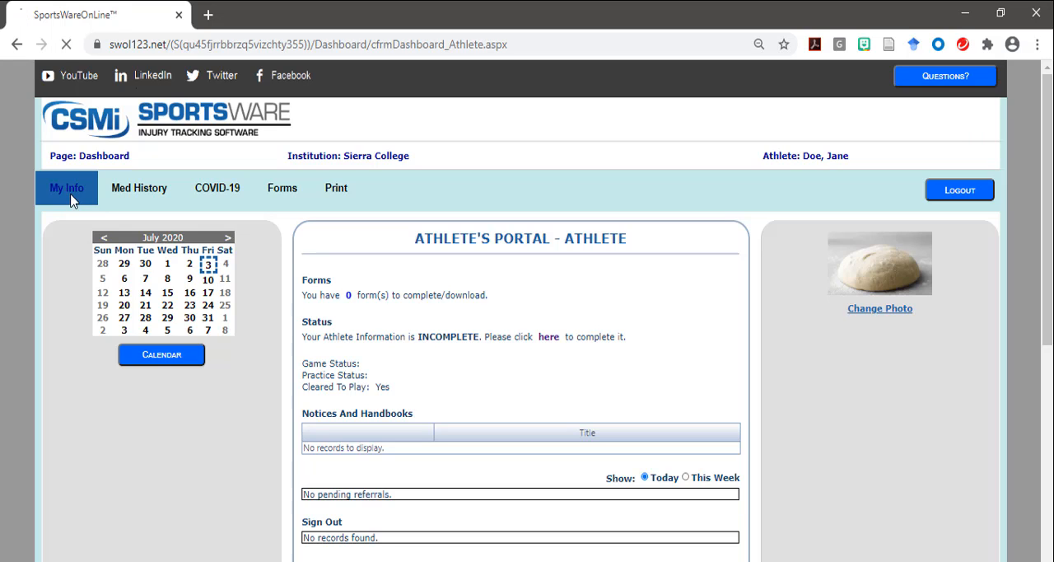
click(548, 336)
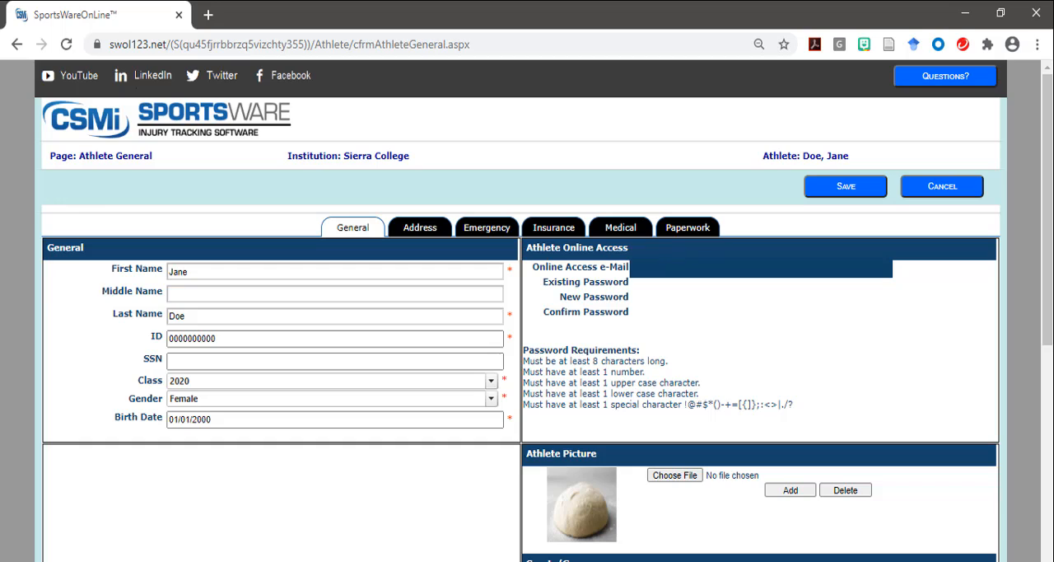
mouse_move(622, 282)
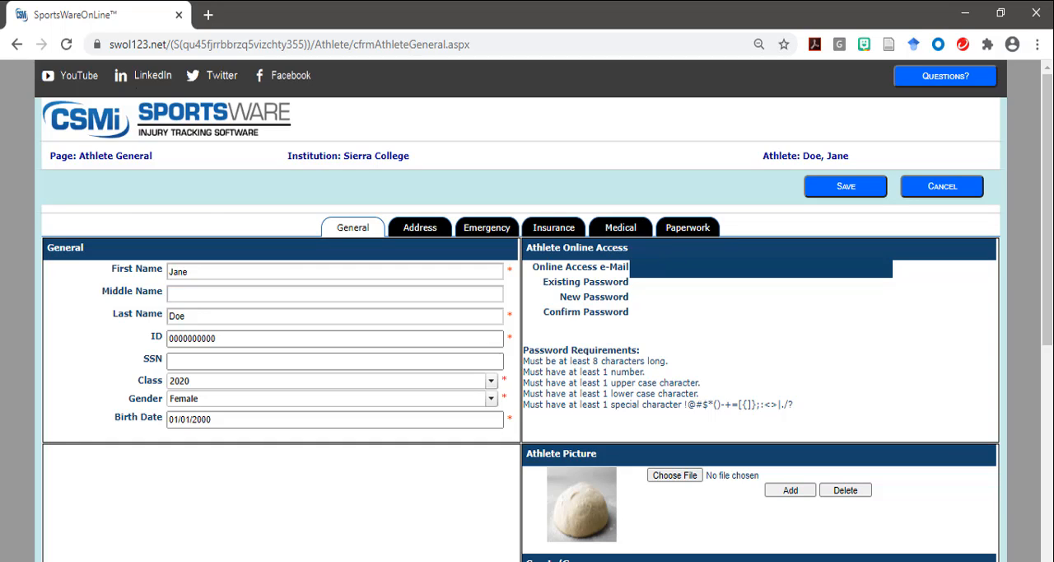
mouse_move(610, 296)
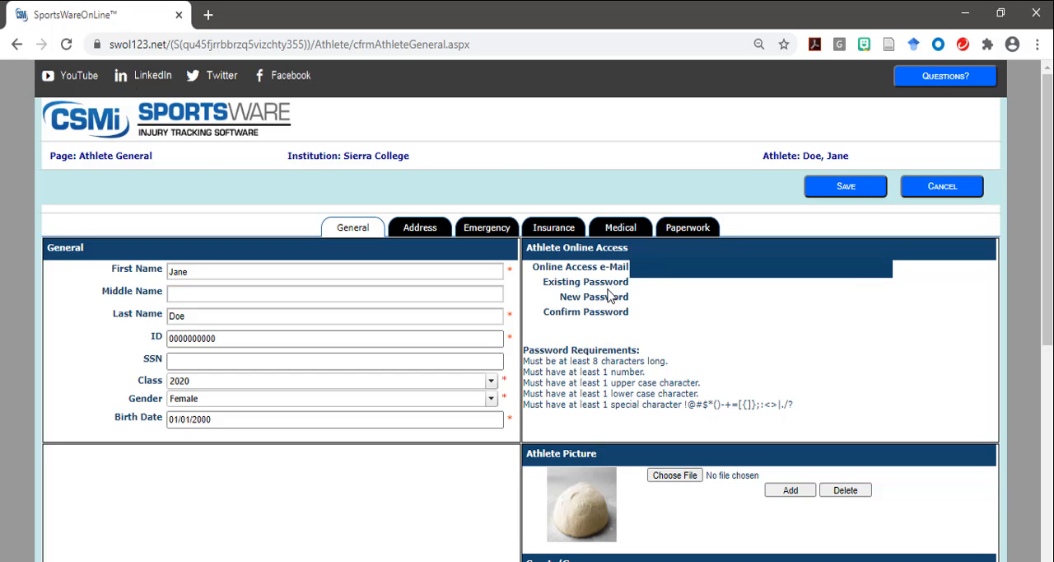
Mark Sport 1 (Soccer) as the current sport in the Sports/Group section
scroll(down, 3)
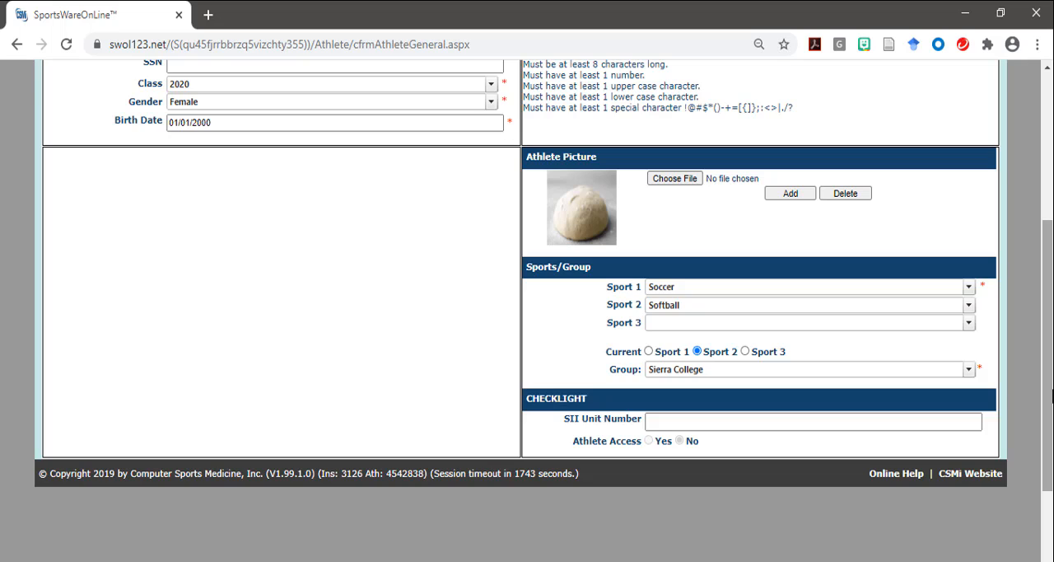
mouse_move(1044, 381)
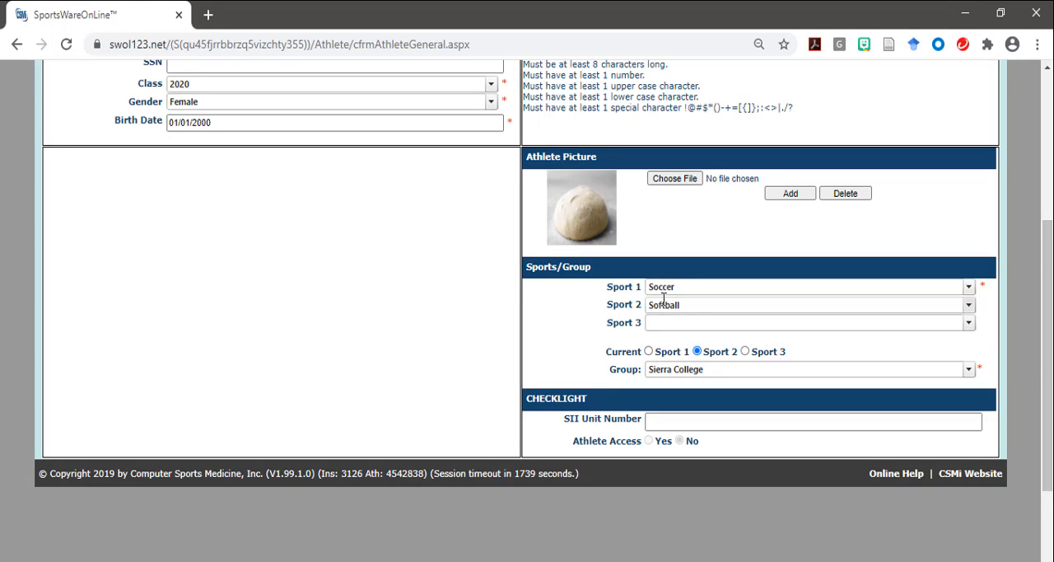
click(649, 351)
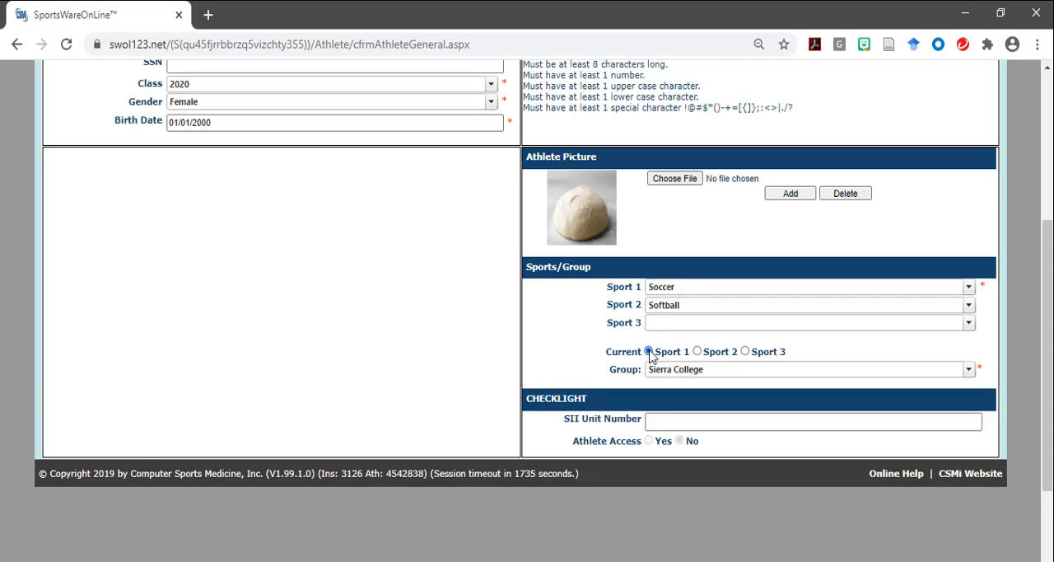
click(648, 350)
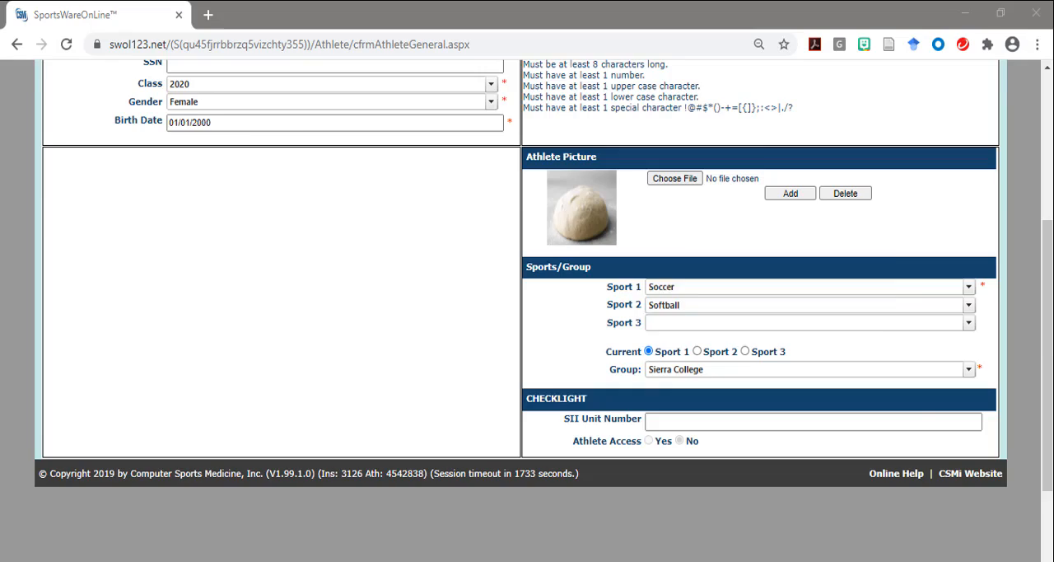
scroll(up, 3)
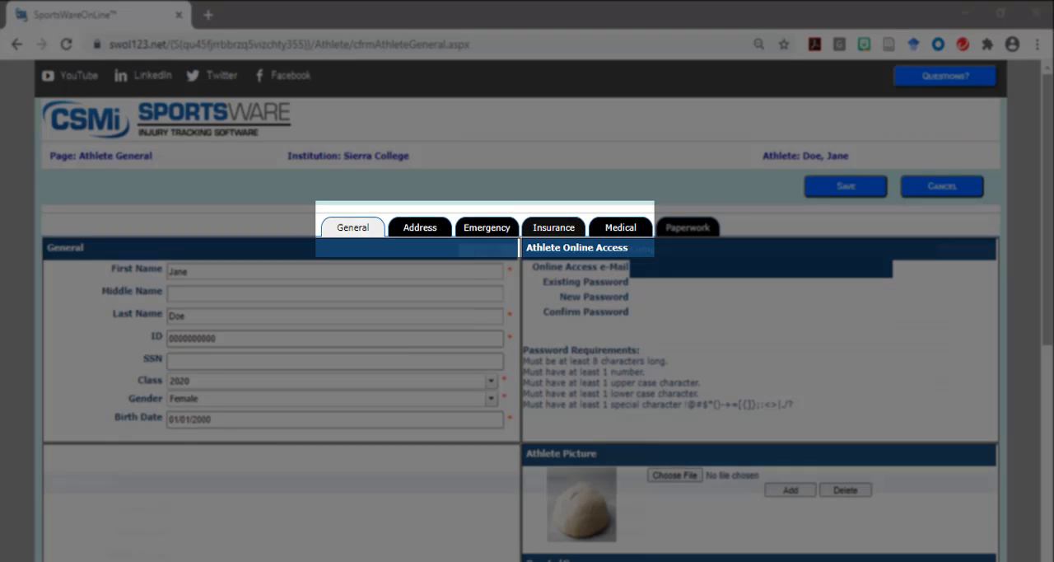
Switch to the Insurance details and focus the empty primary Company field
click(553, 228)
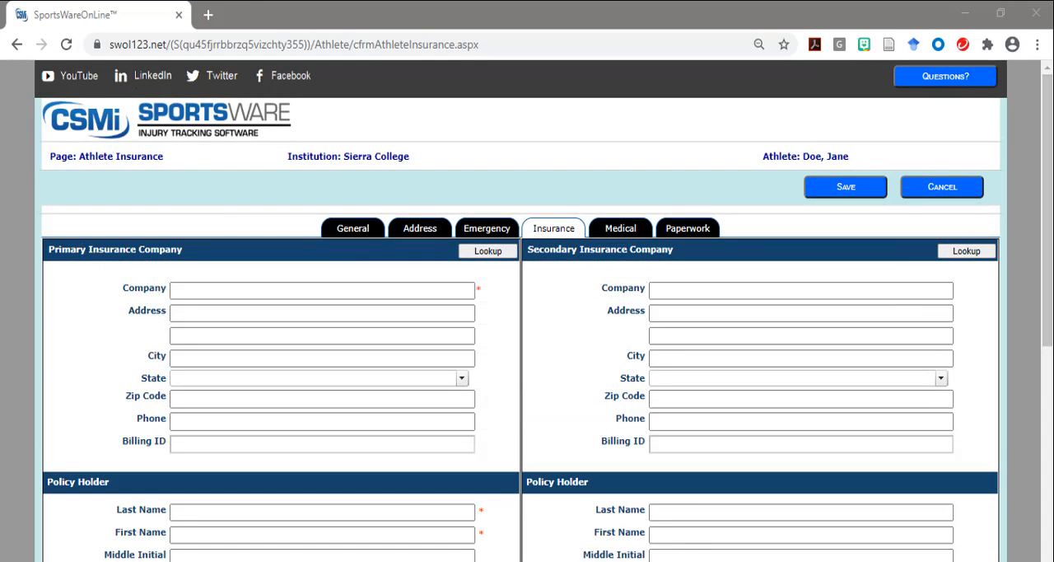
click(322, 289)
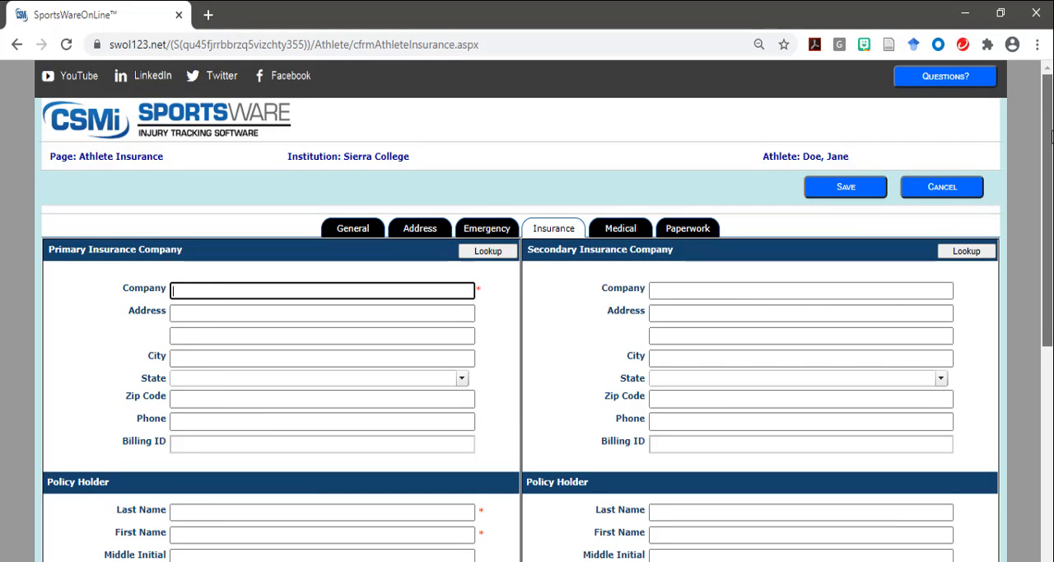
scroll(down, 3)
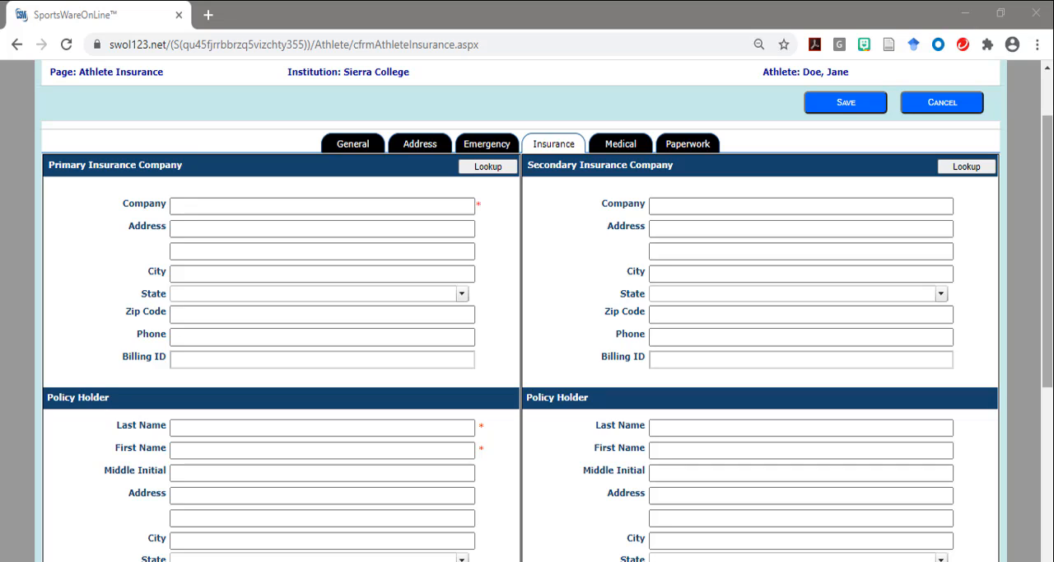
Scroll through policy information and insurance card uploads, then log out to the home page
click(321, 205)
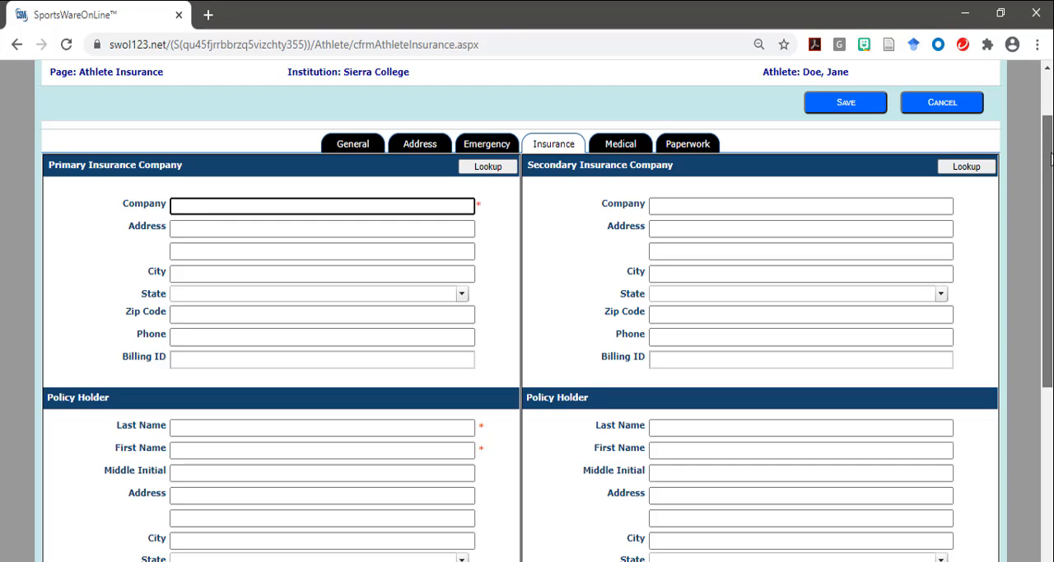
scroll(down, 3)
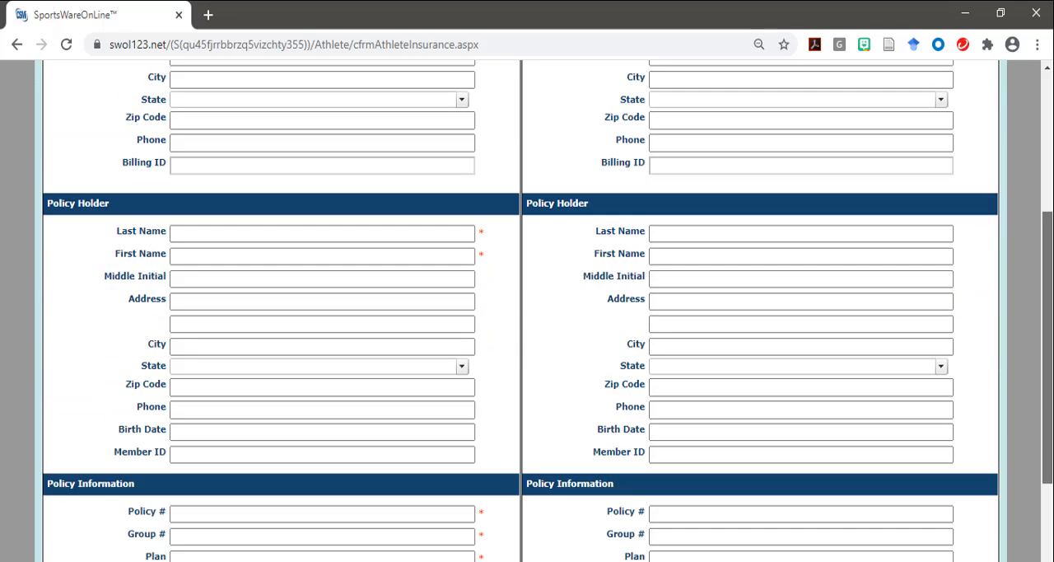
scroll(down, 3)
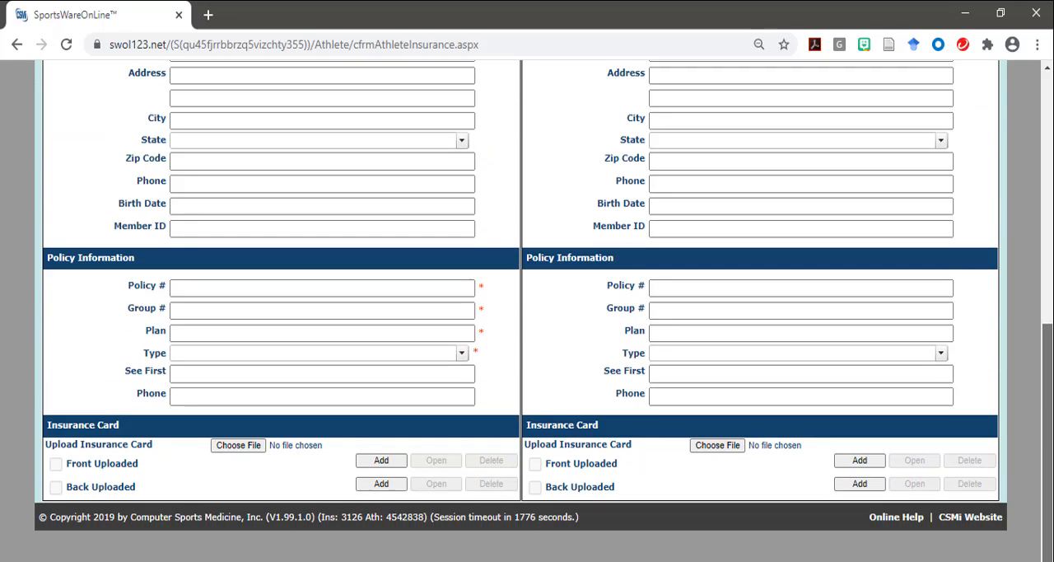
mouse_move(236, 472)
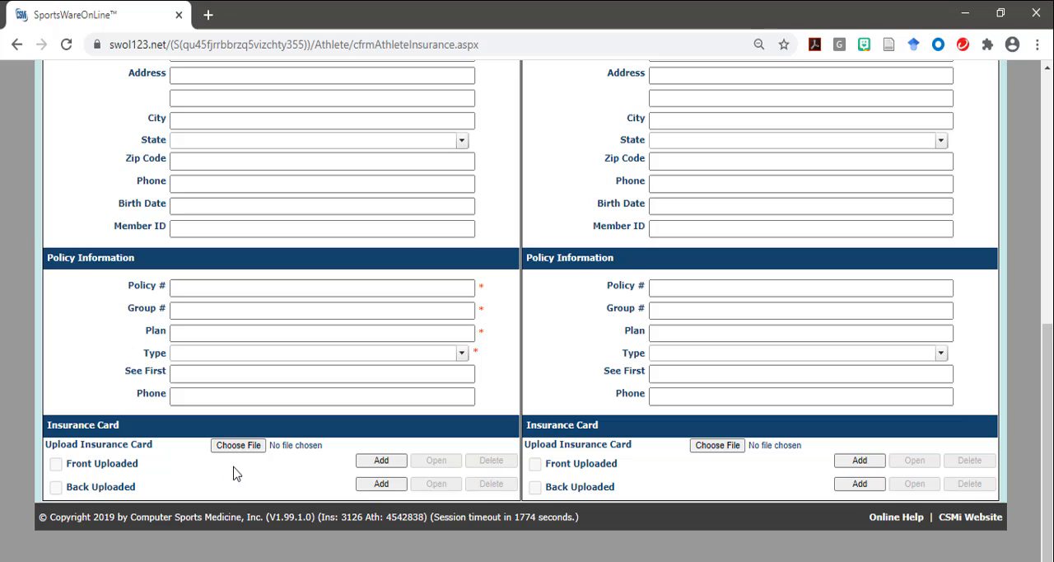
mouse_move(251, 480)
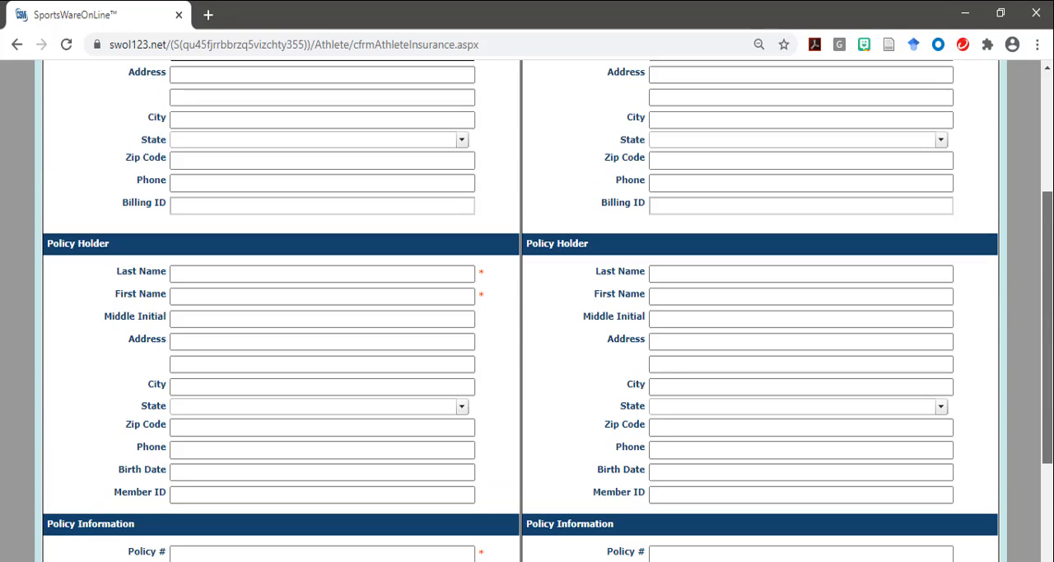
scroll(up, 3)
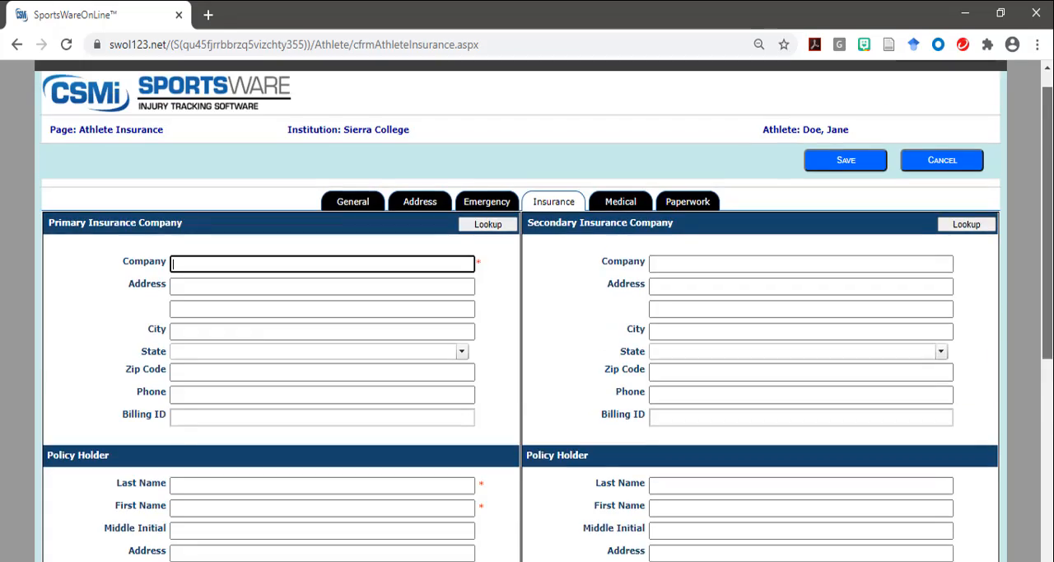
click(942, 160)
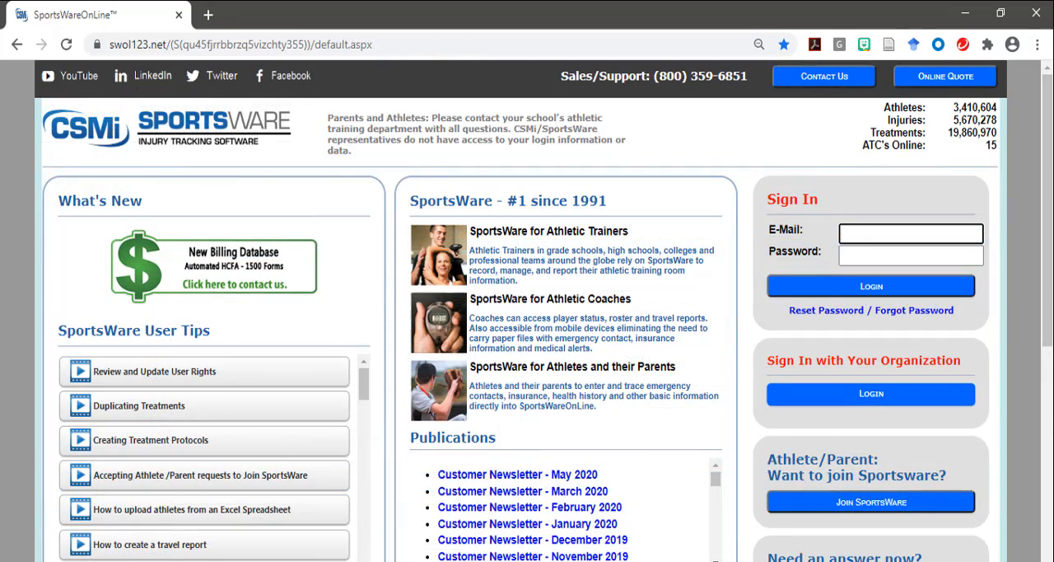